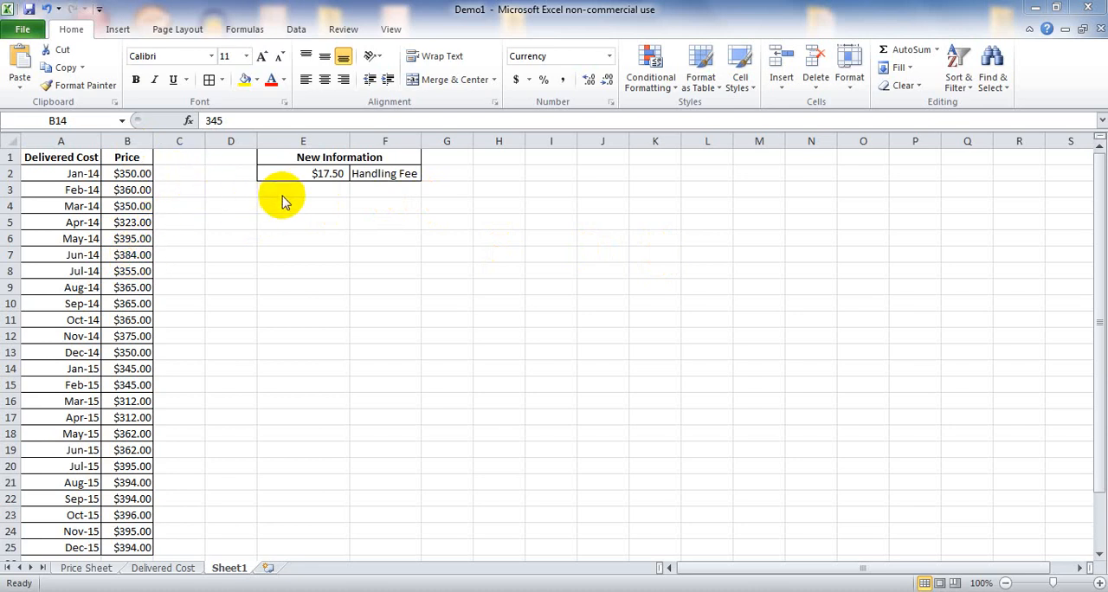
{"action": "mouse_move", "coordinate": [142, 173]}
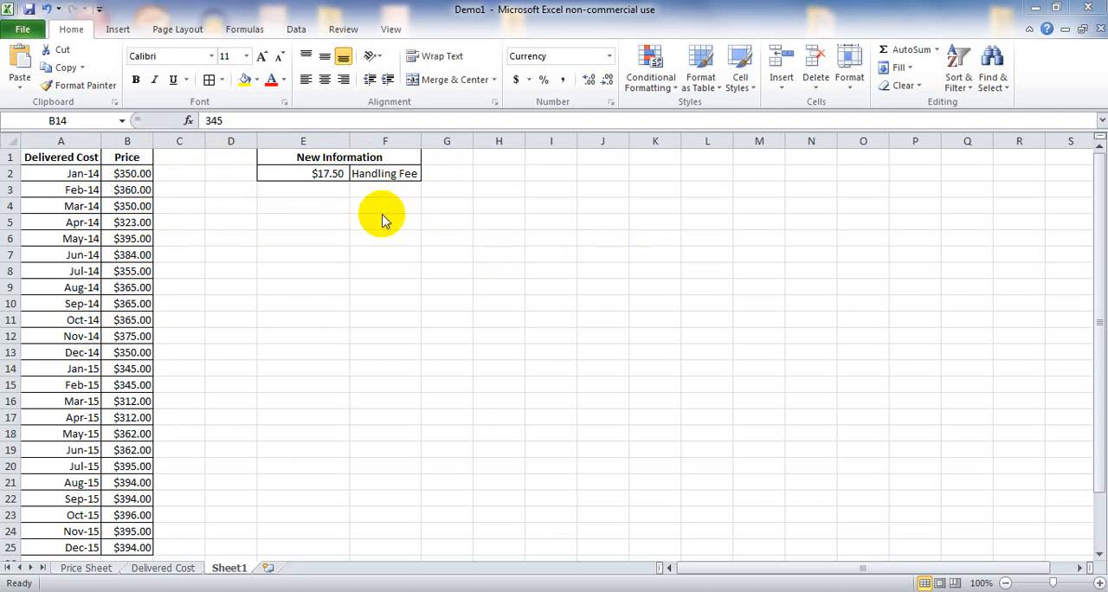
Copy the $17.50 handling fee amount in cell E2
{"action": "left_click", "coordinate": [329, 173]}
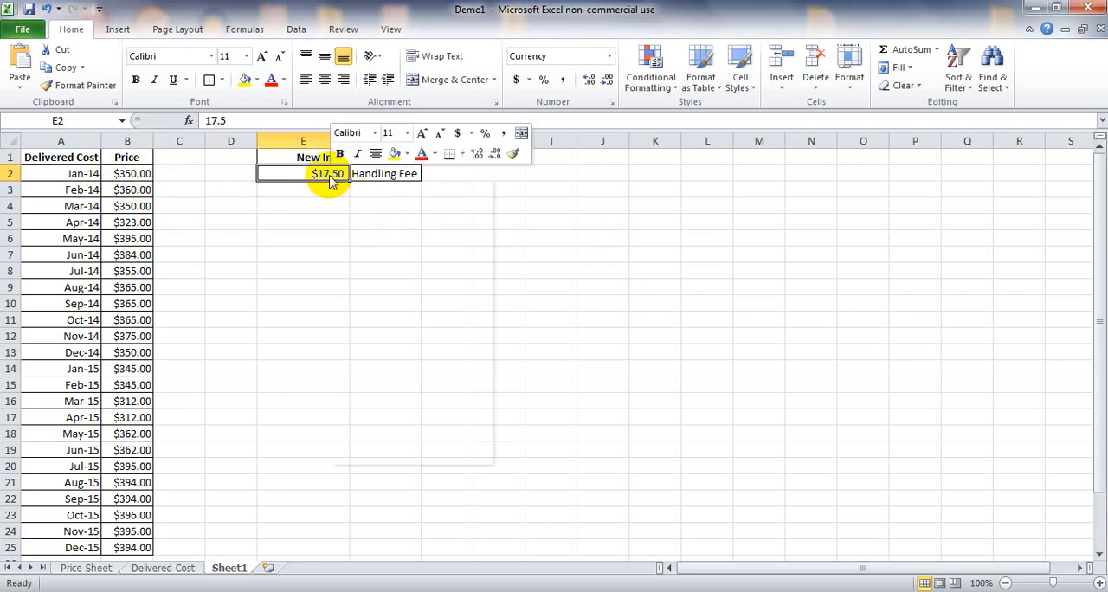
{"action": "right_click", "coordinate": [328, 173]}
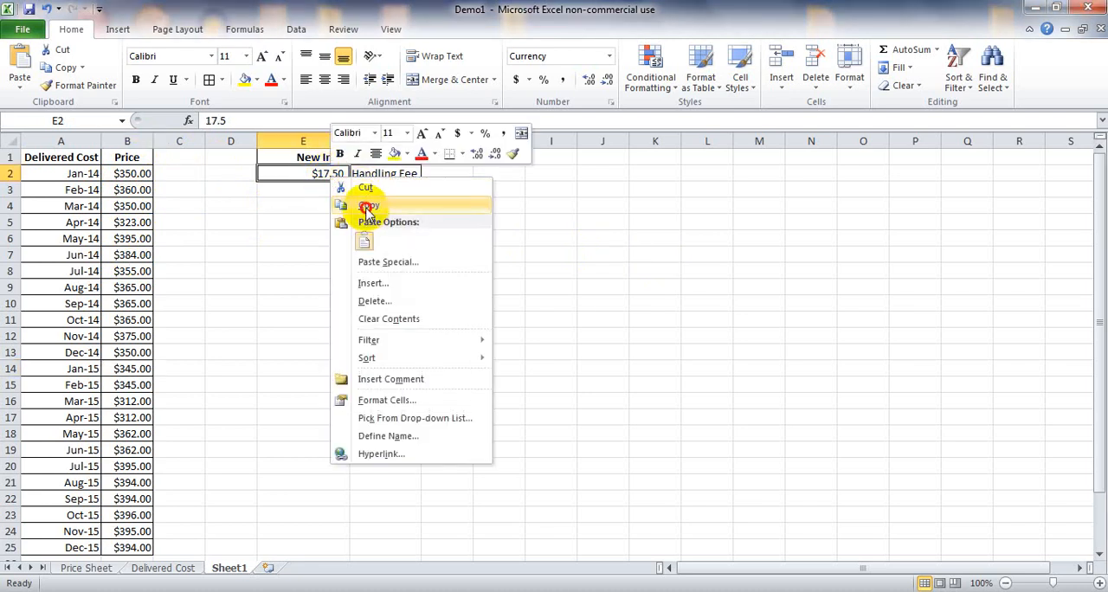
{"action": "left_click", "coordinate": [367, 206]}
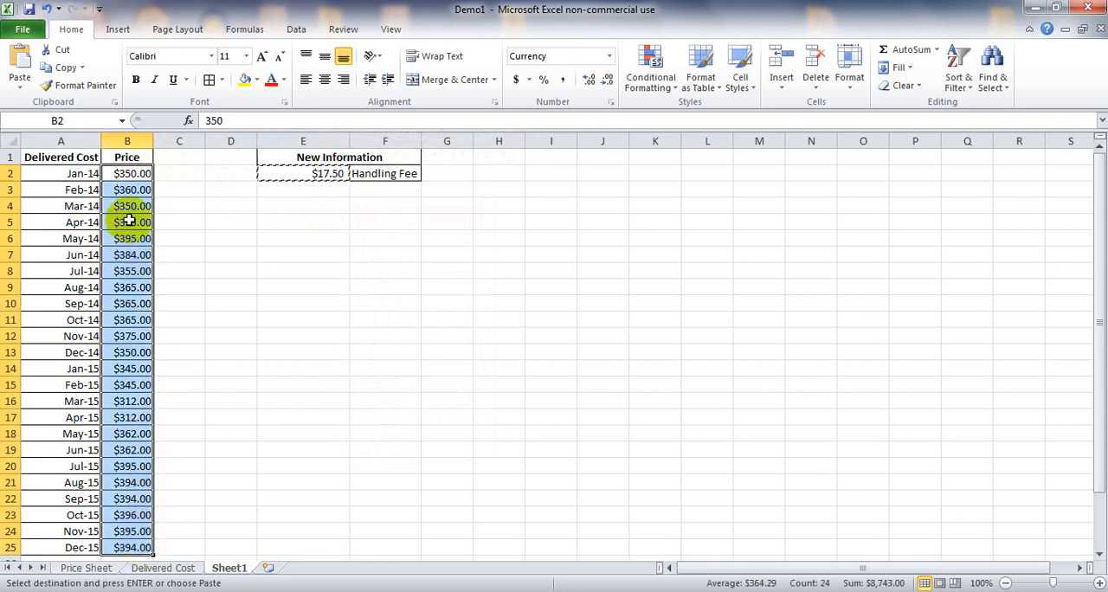
Bring up the Paste Special dialog for the selected prices B2:B25
{"action": "right_click", "coordinate": [131, 222]}
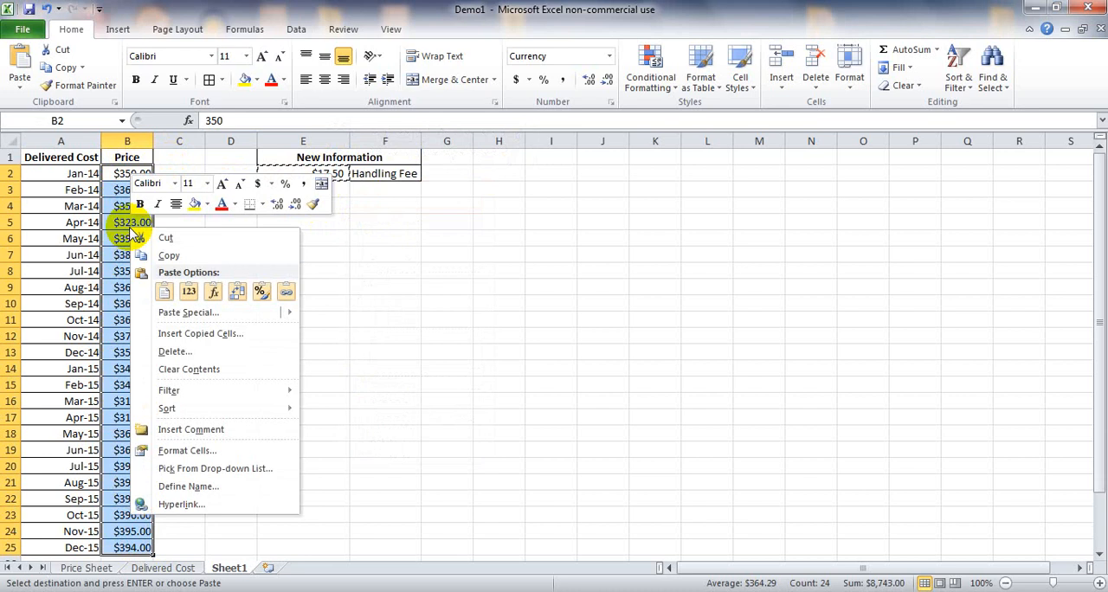
{"action": "left_click", "coordinate": [187, 311]}
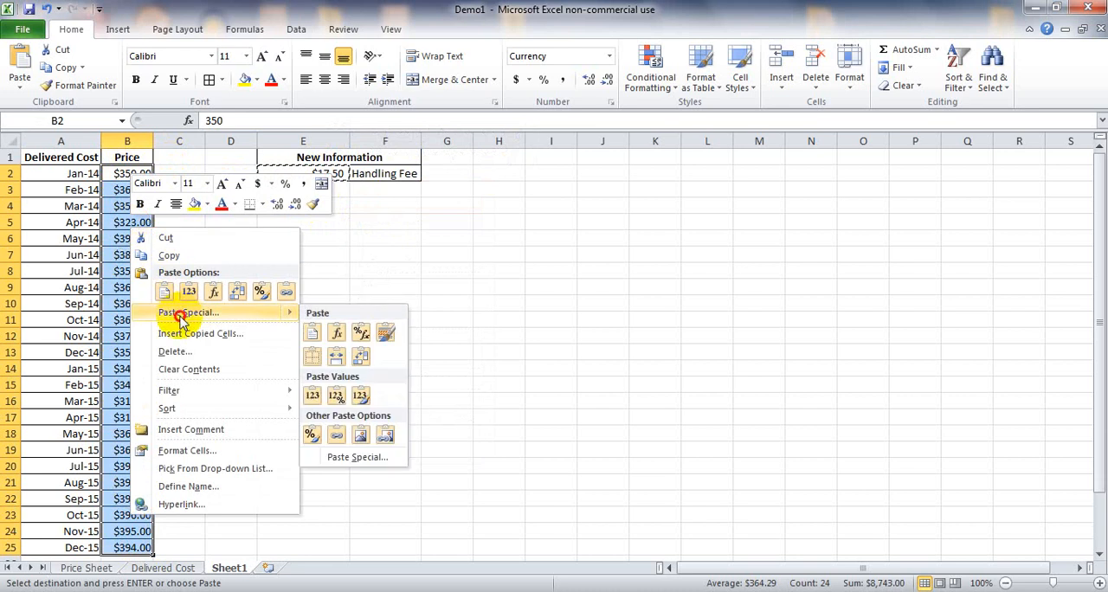
{"action": "left_click", "coordinate": [187, 312]}
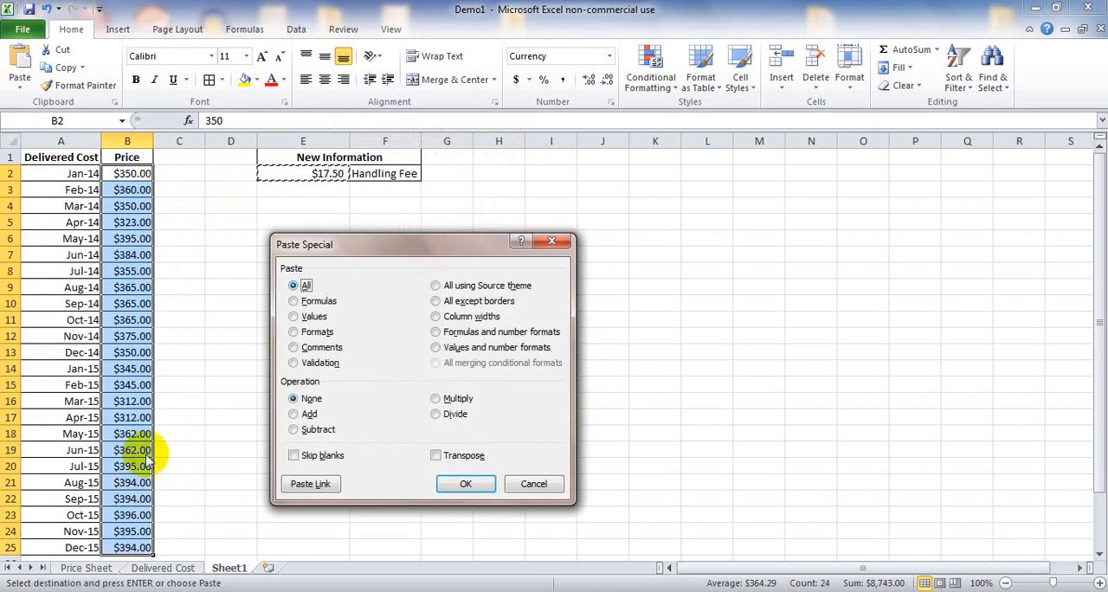
Apply the Add operation so every price gains $17.50, e.g. $350.00 becomes $367.50
{"action": "left_click", "coordinate": [294, 413]}
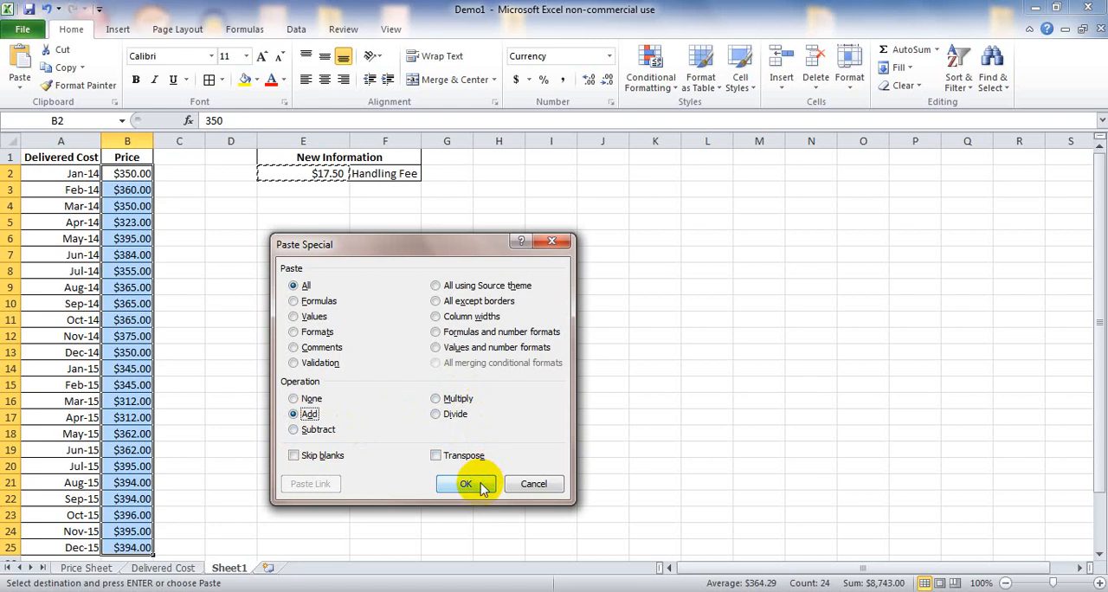
{"action": "left_click", "coordinate": [466, 482]}
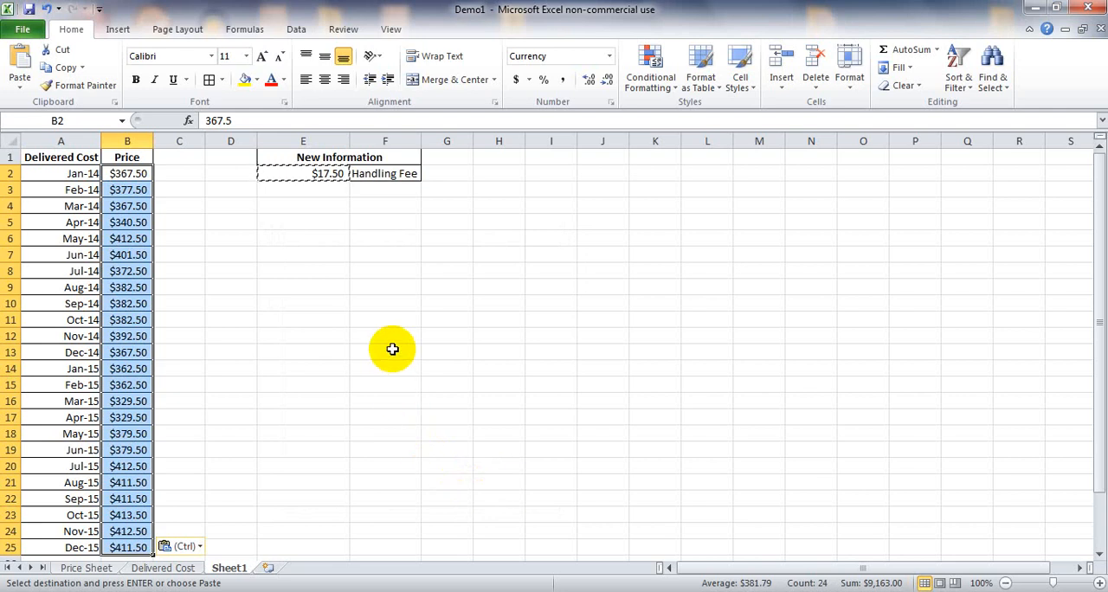
{"action": "mouse_move", "coordinate": [250, 329]}
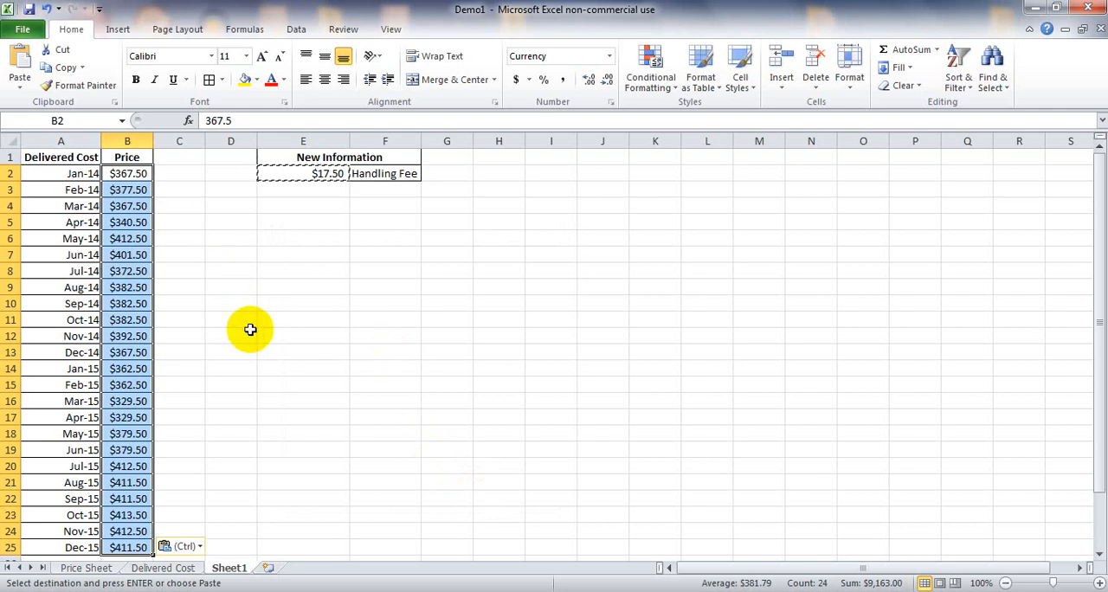
{"action": "mouse_move", "coordinate": [521, 419]}
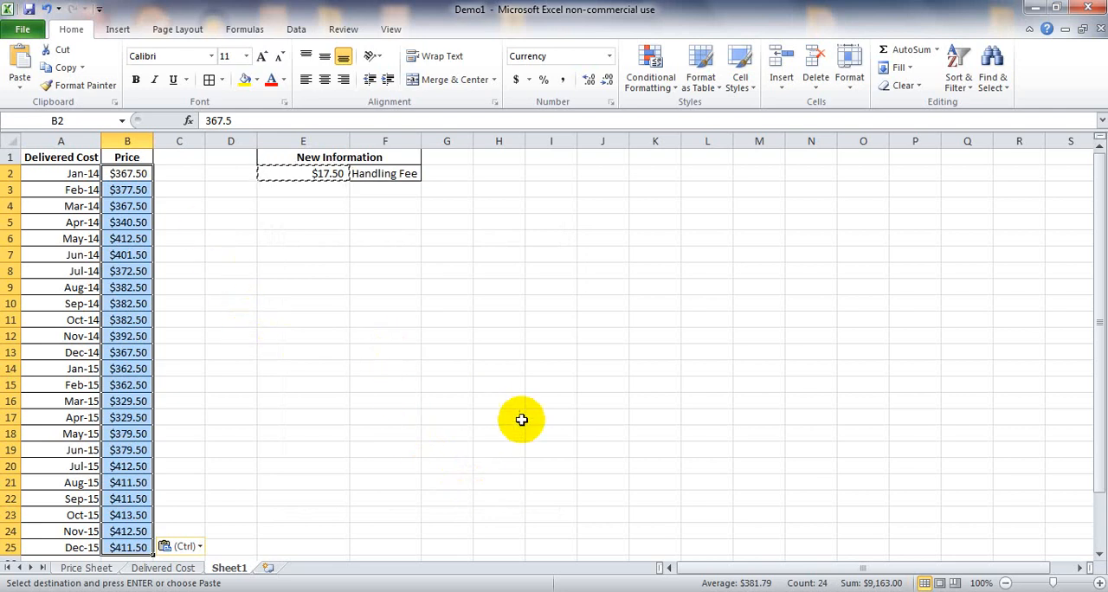
{"action": "mouse_move", "coordinate": [460, 349]}
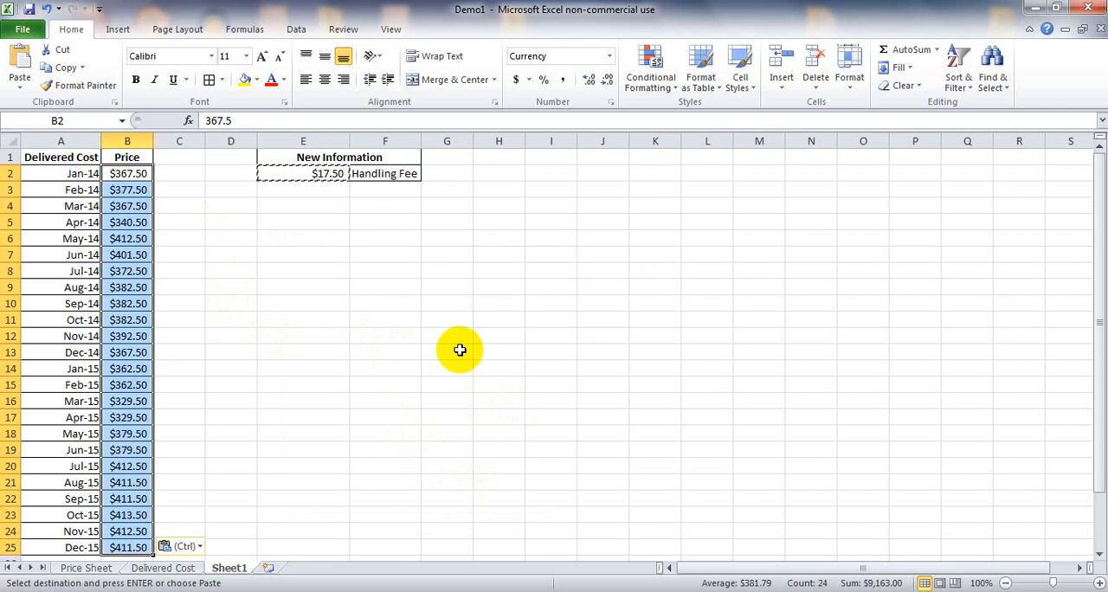